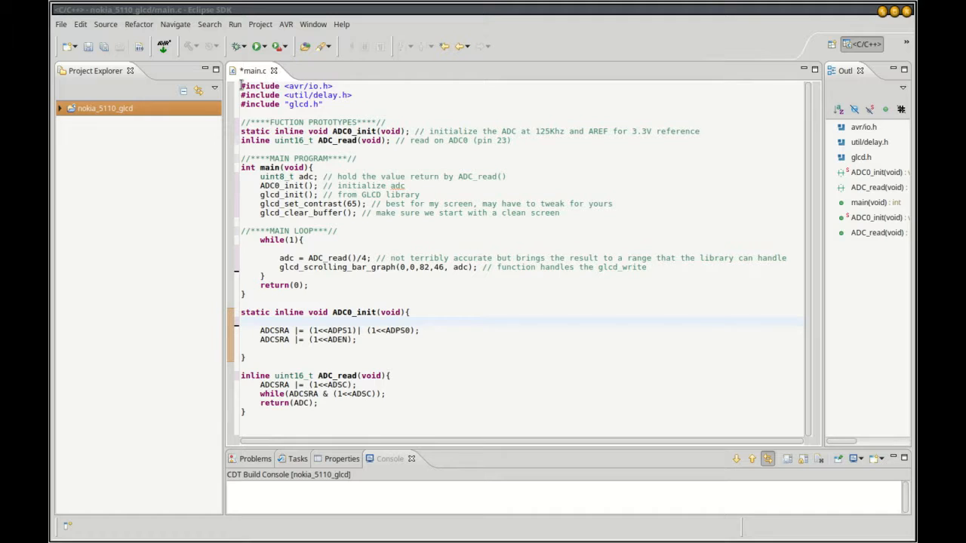
pyautogui.moveTo(241, 86); pyautogui.dragTo(350, 94)
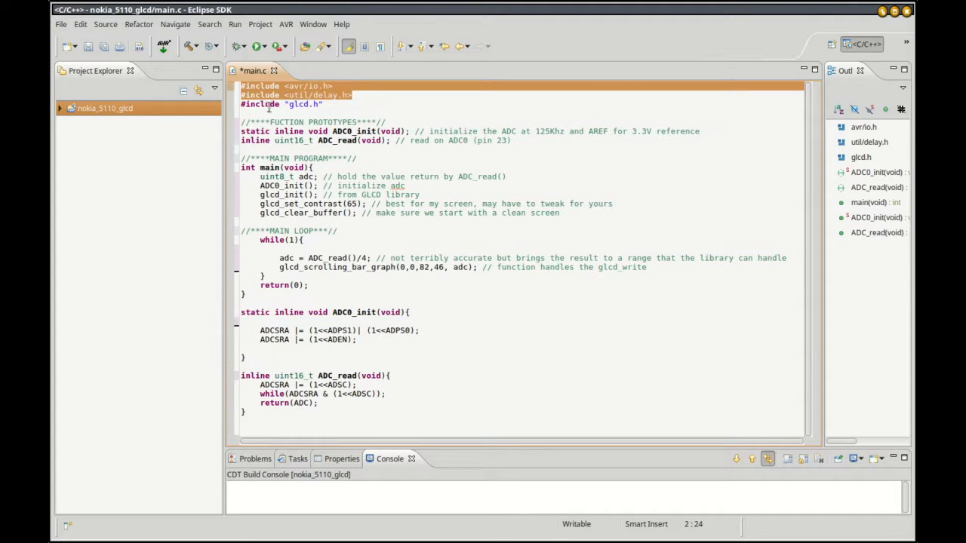
pyautogui.click(302, 104)
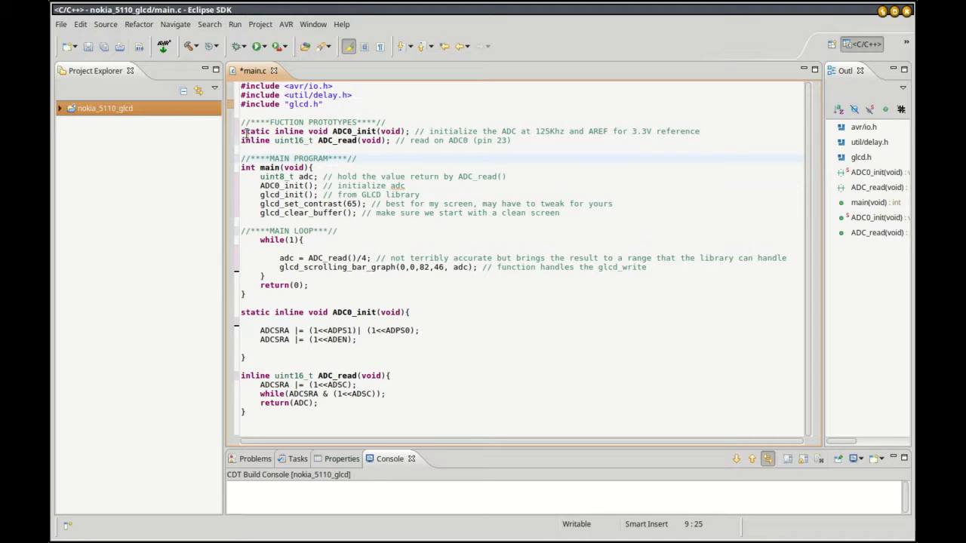
pyautogui.click(698, 130)
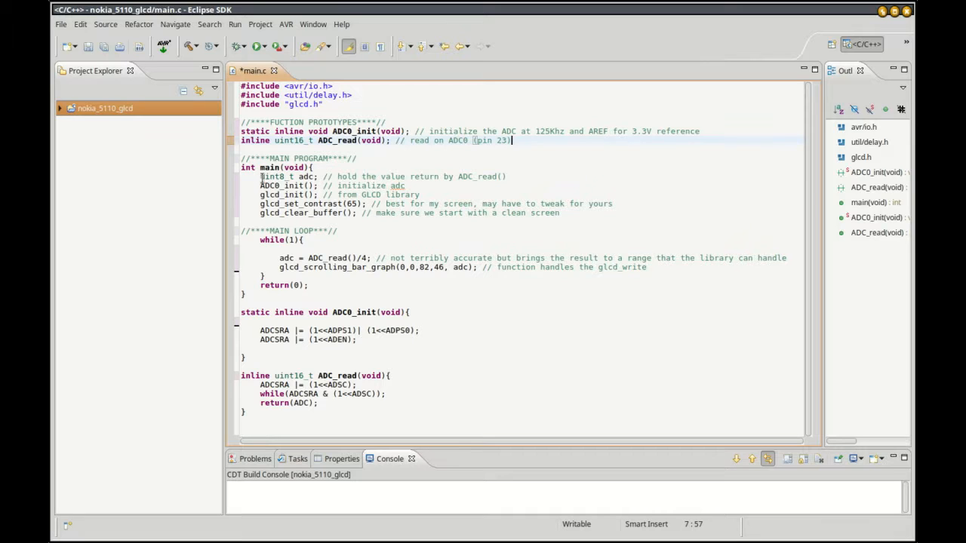
pyautogui.click(362, 185)
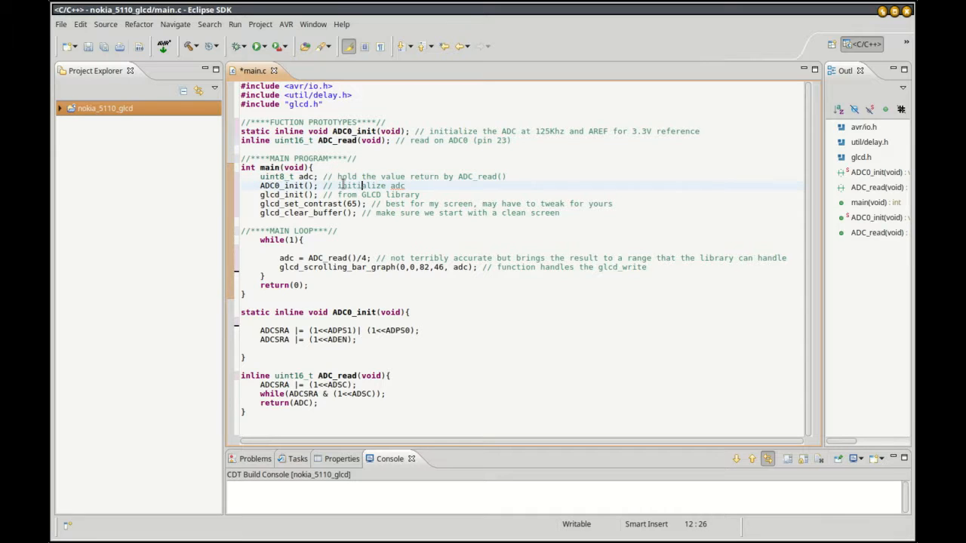
pyautogui.doubleClick(270, 185)
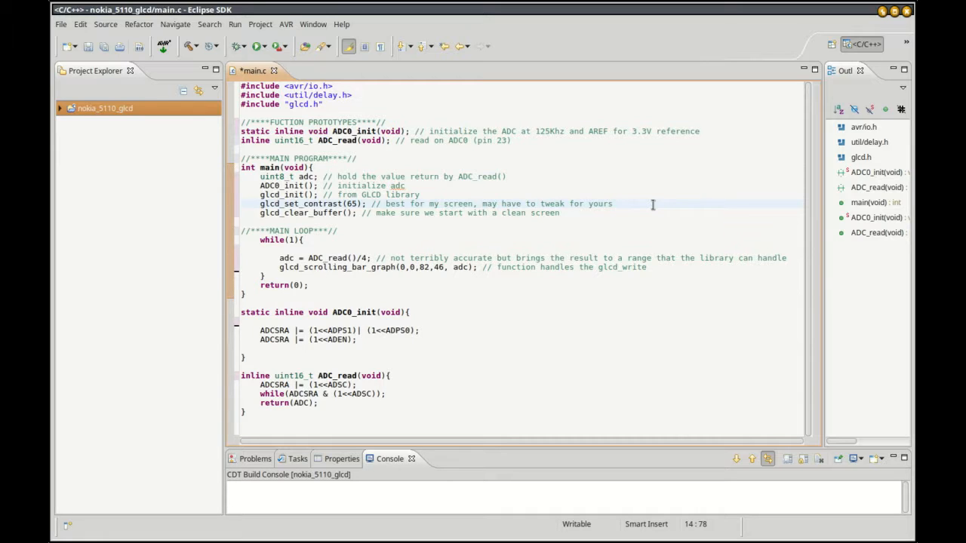
pyautogui.moveTo(385, 211)
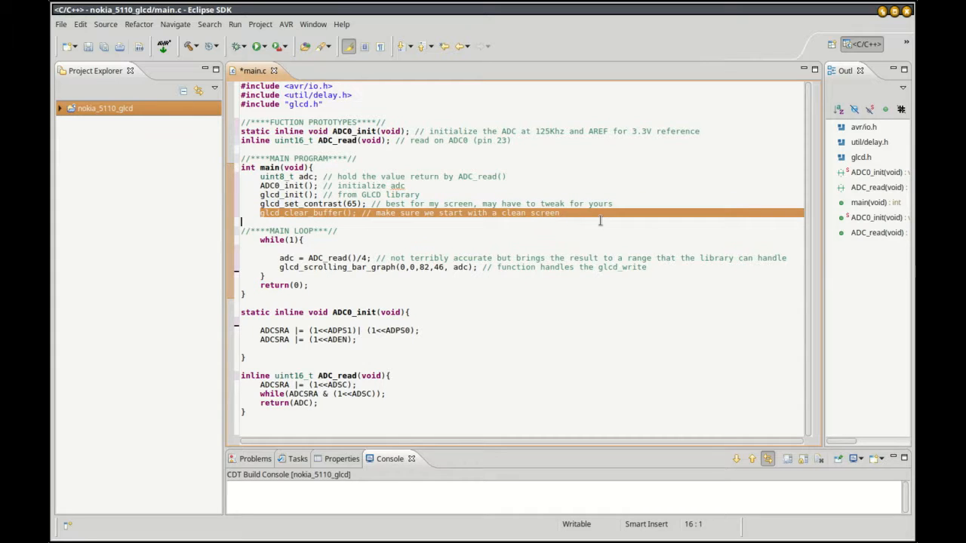
pyautogui.click(560, 213)
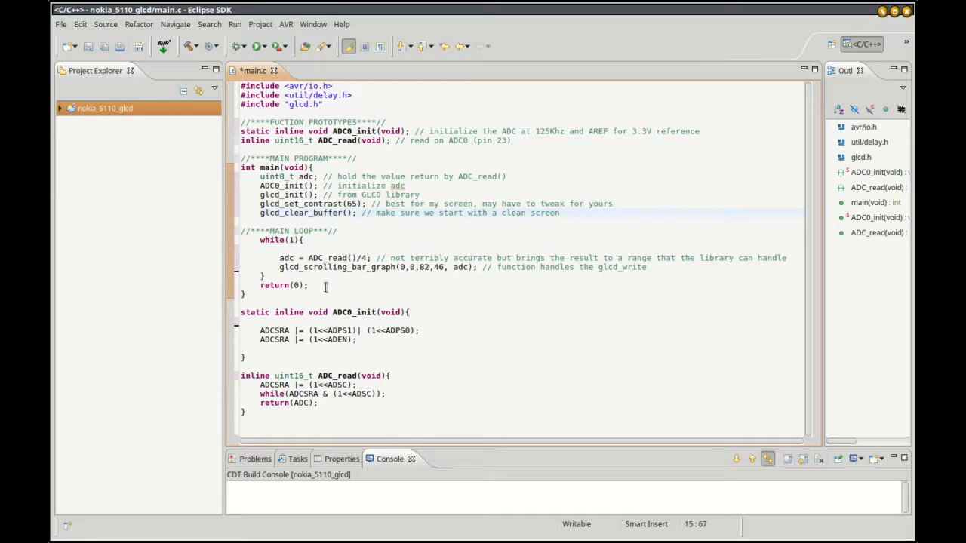
pyautogui.moveTo(287, 258)
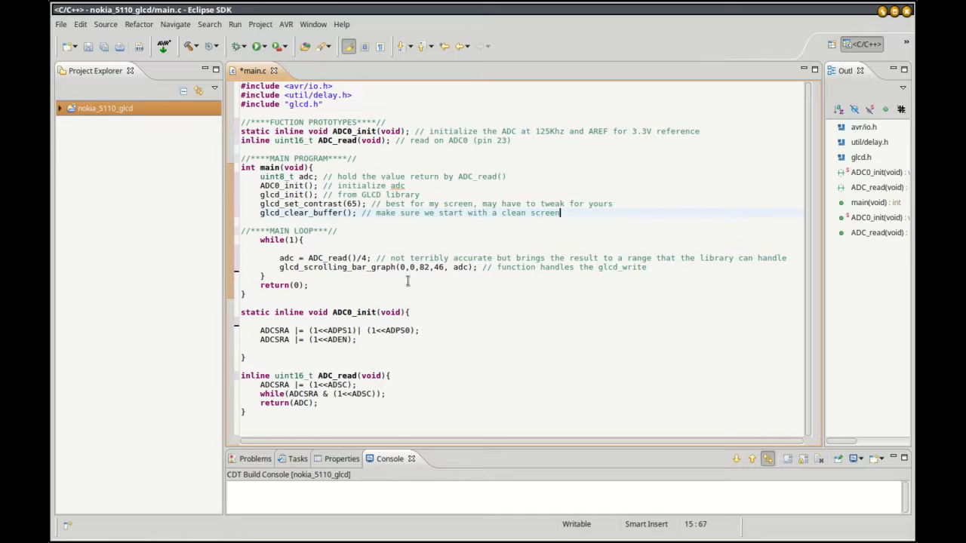
pyautogui.moveTo(463, 272)
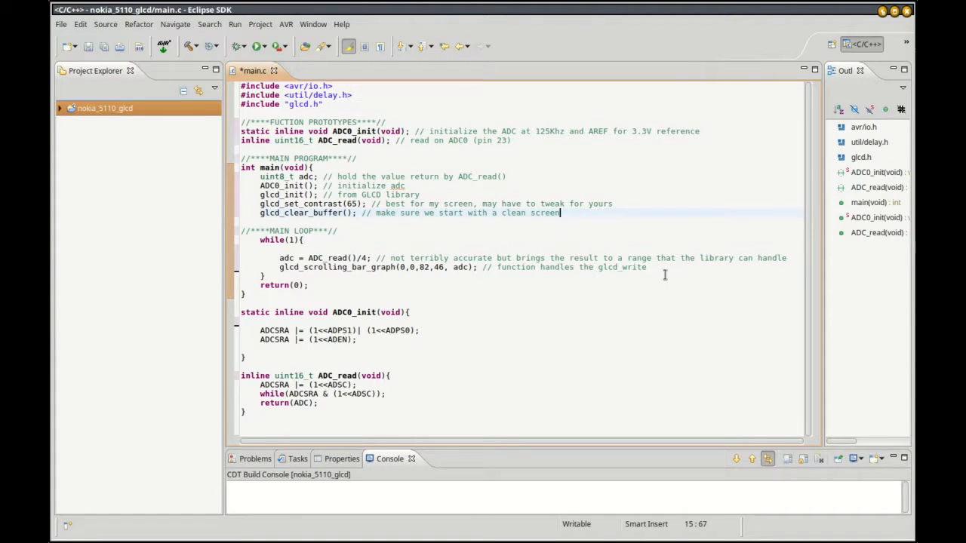
pyautogui.moveTo(430, 274)
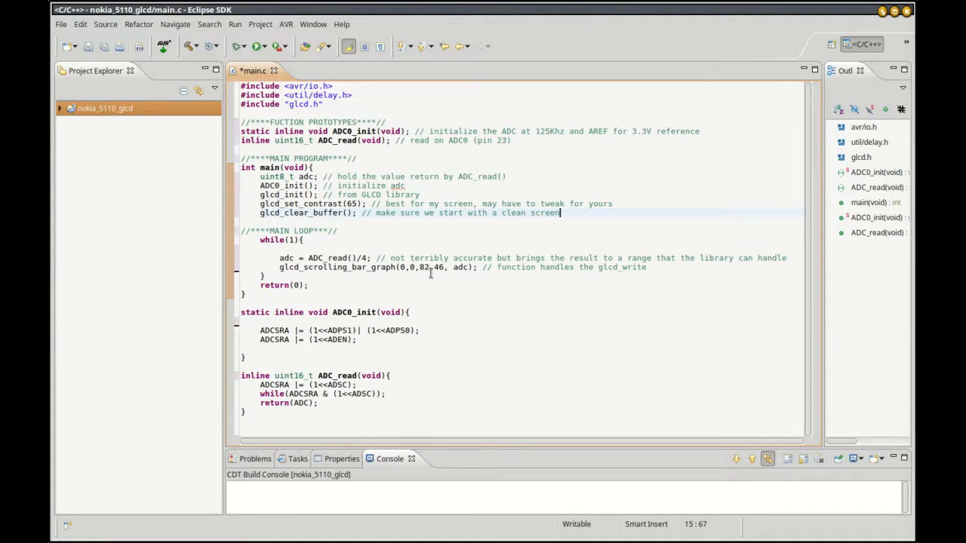